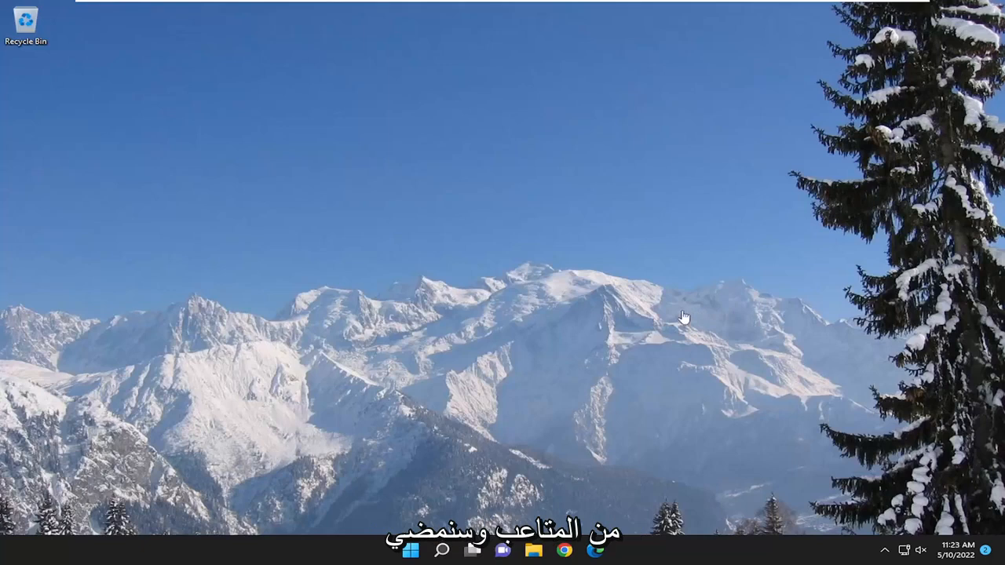
mouse_move(611, 289)
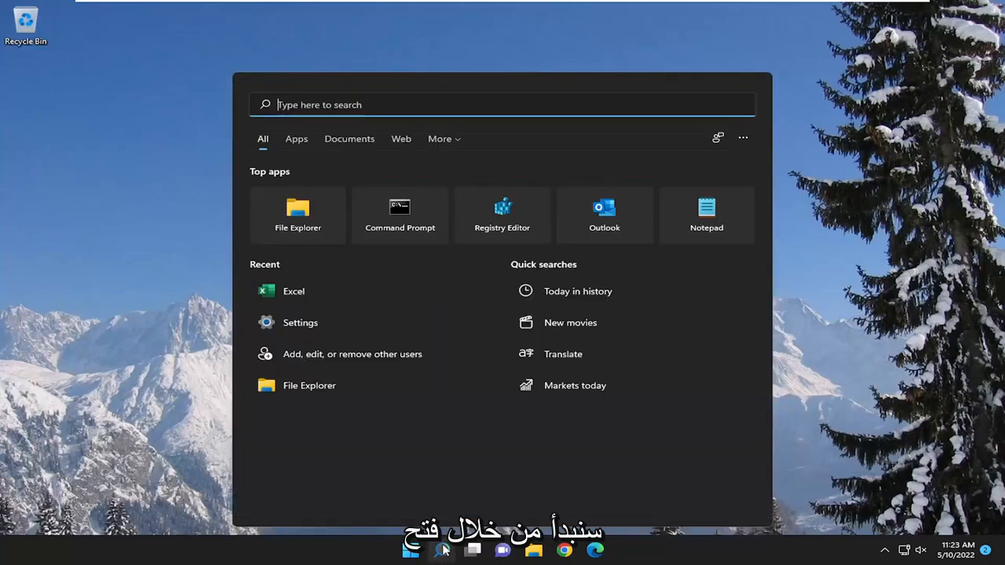
- Search for 'troubleshoot settings' and open the Troubleshoot page in System settings
text(troubleshoot settings)
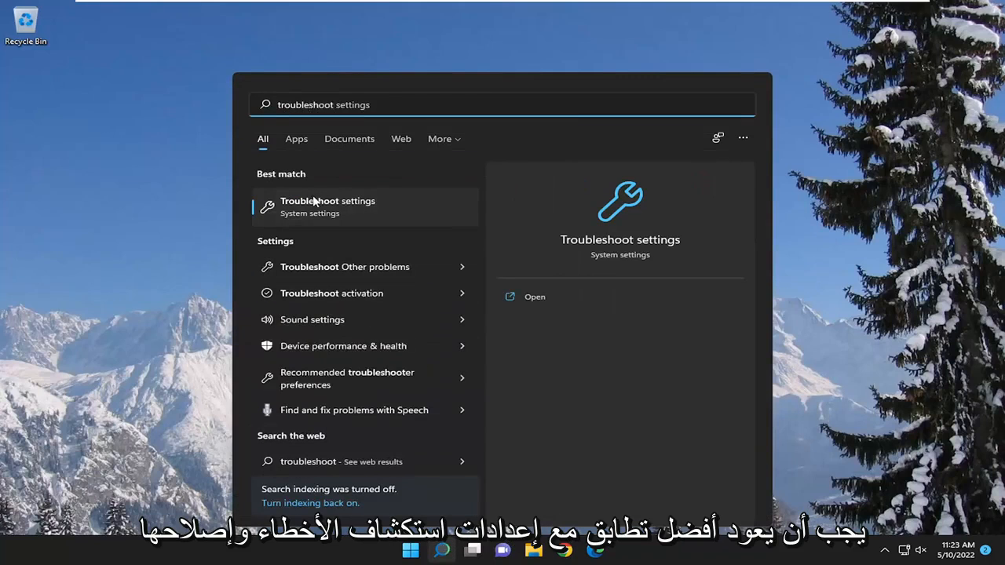
click(326, 207)
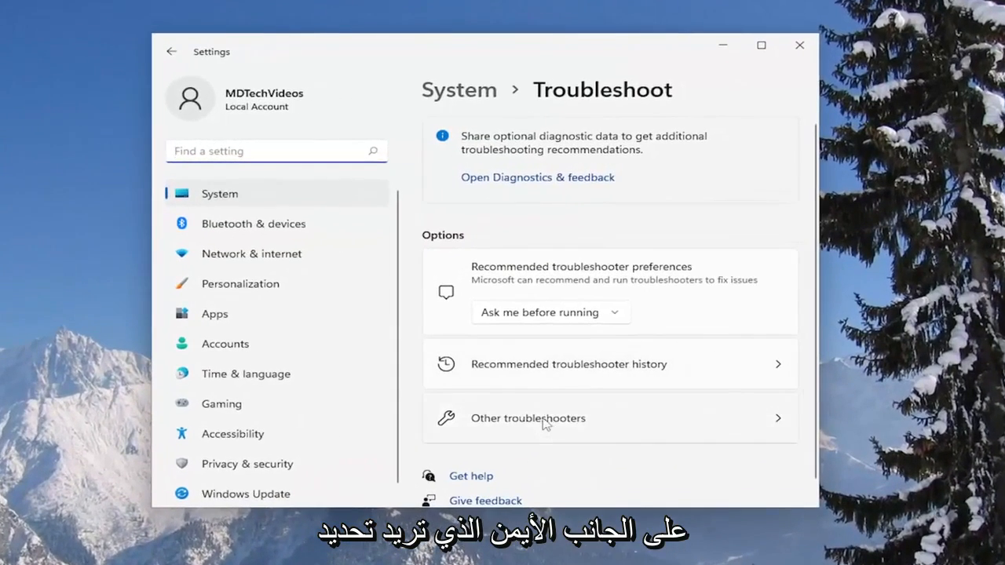
- Run the Windows Update troubleshooter from Other troubleshooters to completion and close its report
click(528, 417)
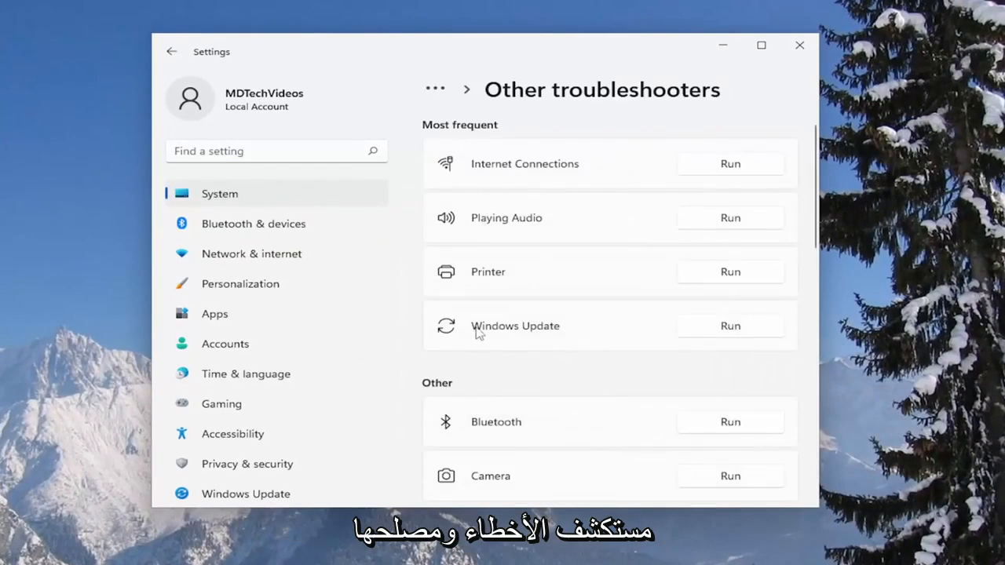
click(728, 325)
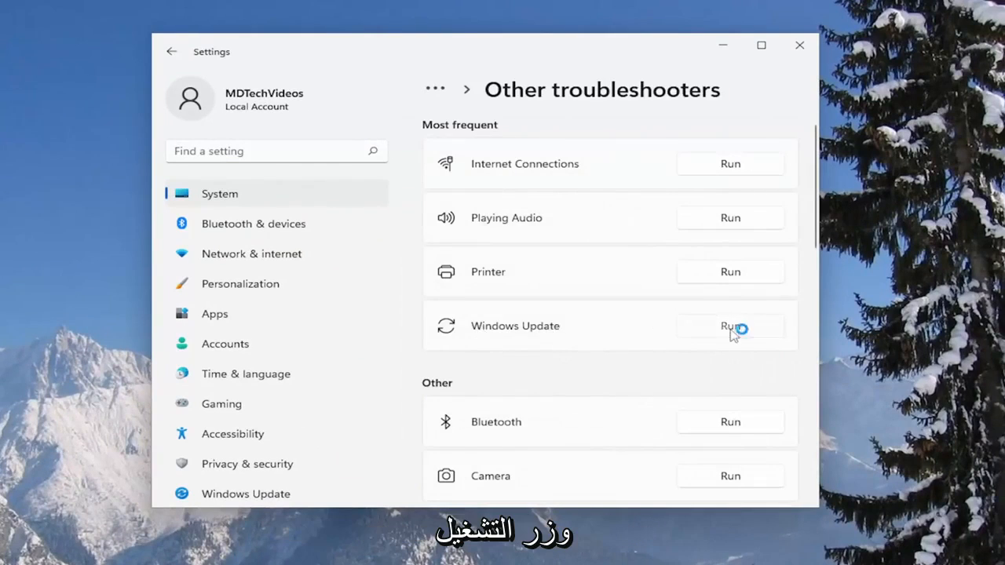
click(728, 325)
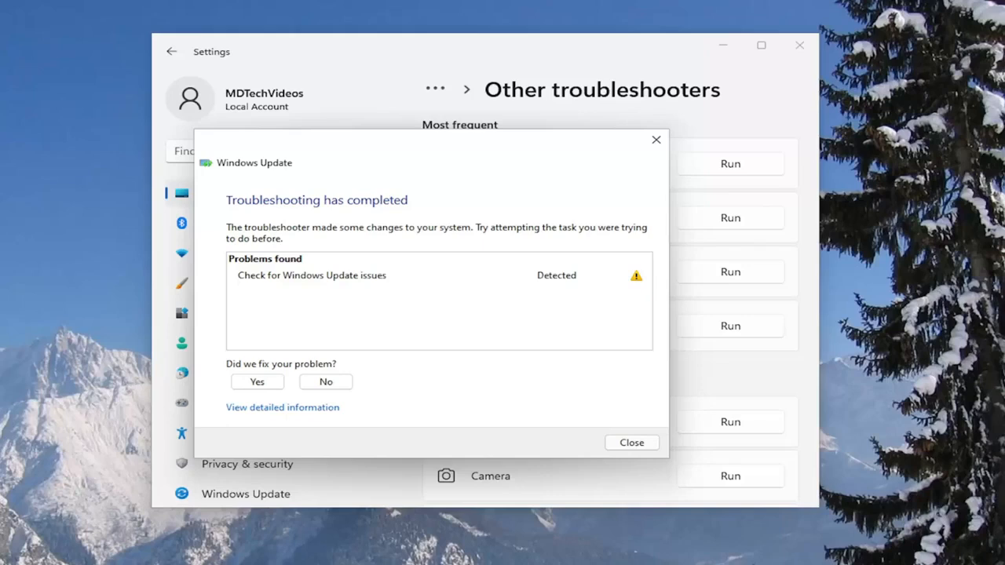
mouse_move(399, 239)
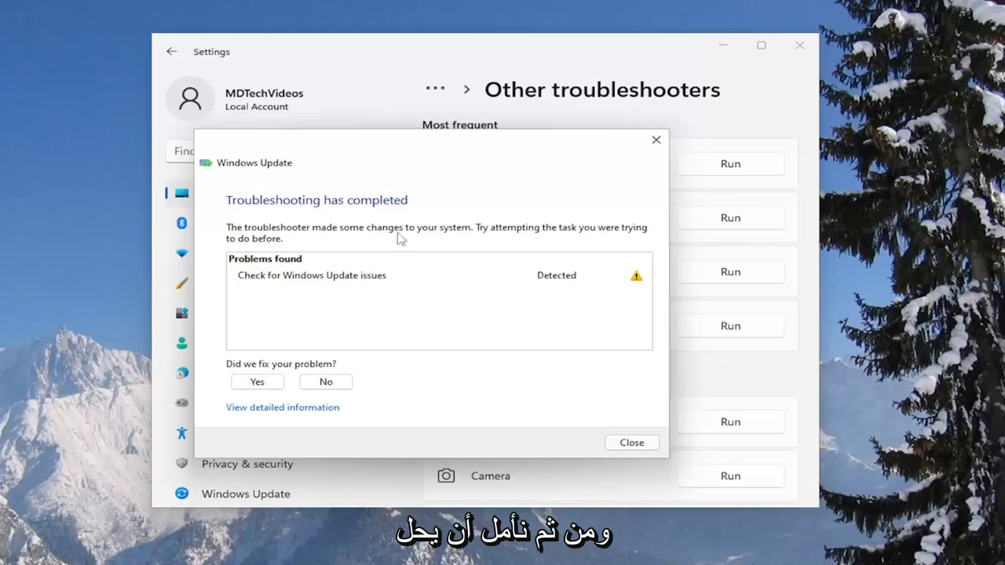
click(631, 443)
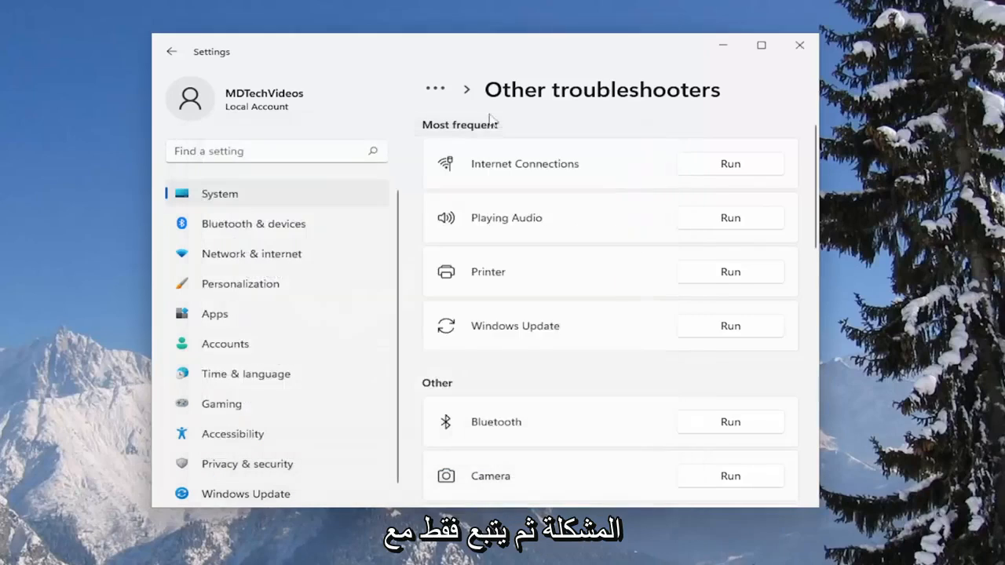
- Close Settings, search 'cmd' and launch Command Prompt as administrator
click(799, 44)
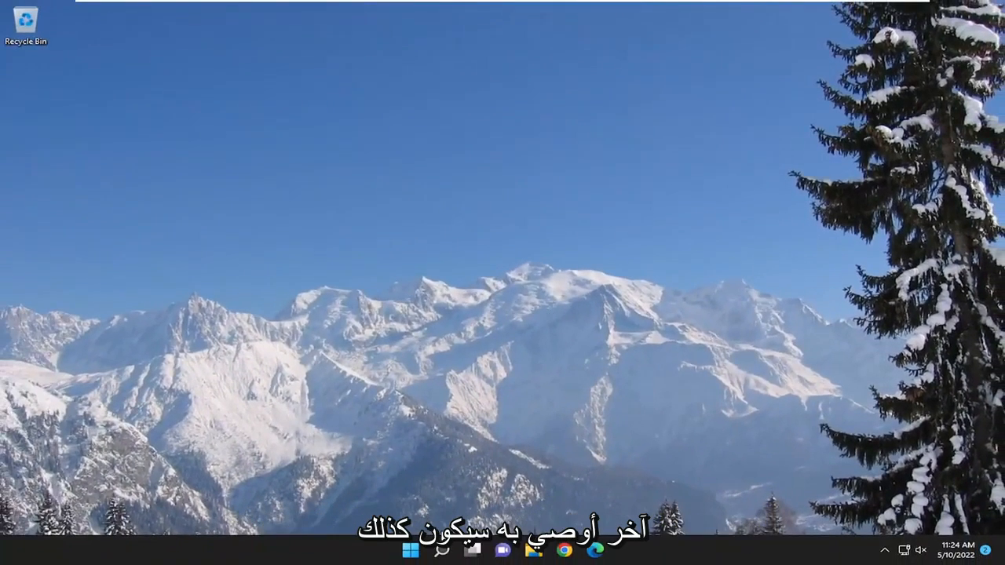
text(cmd)
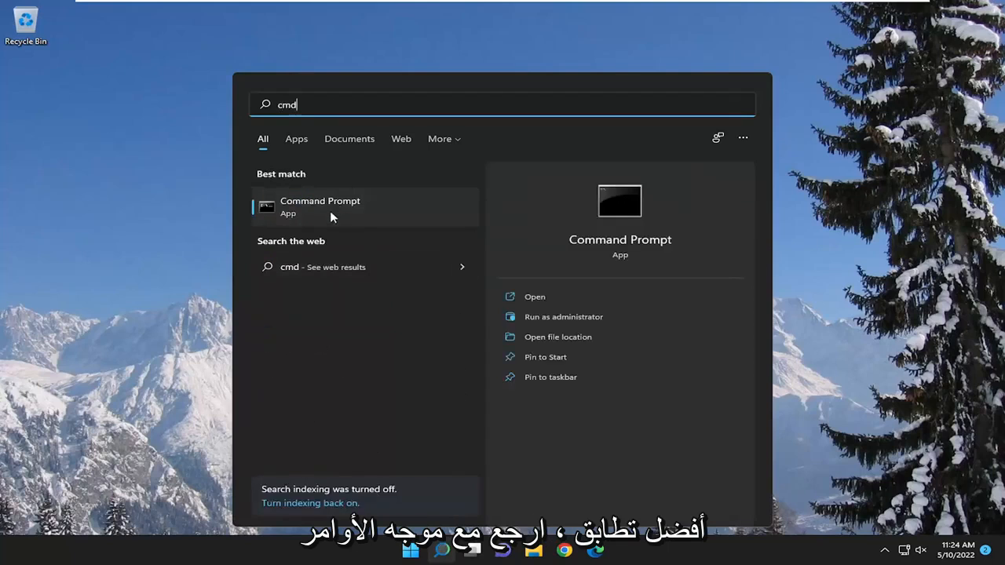
right_click(320, 208)
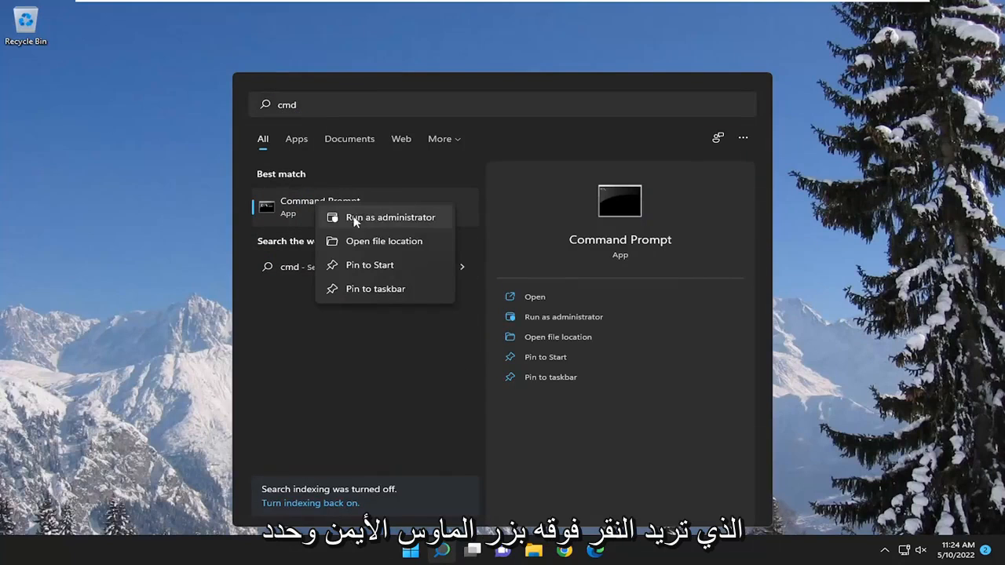
click(390, 217)
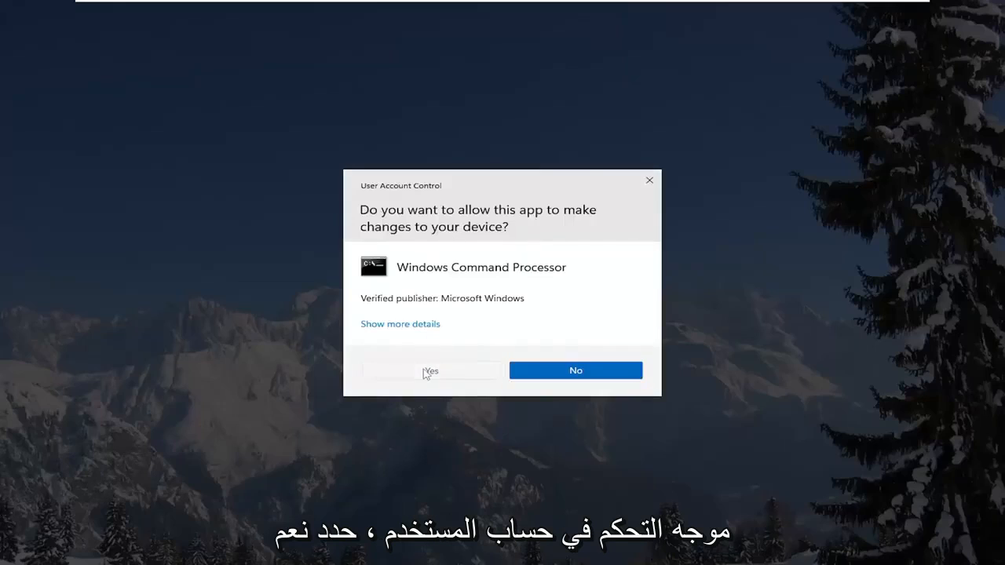
click(430, 371)
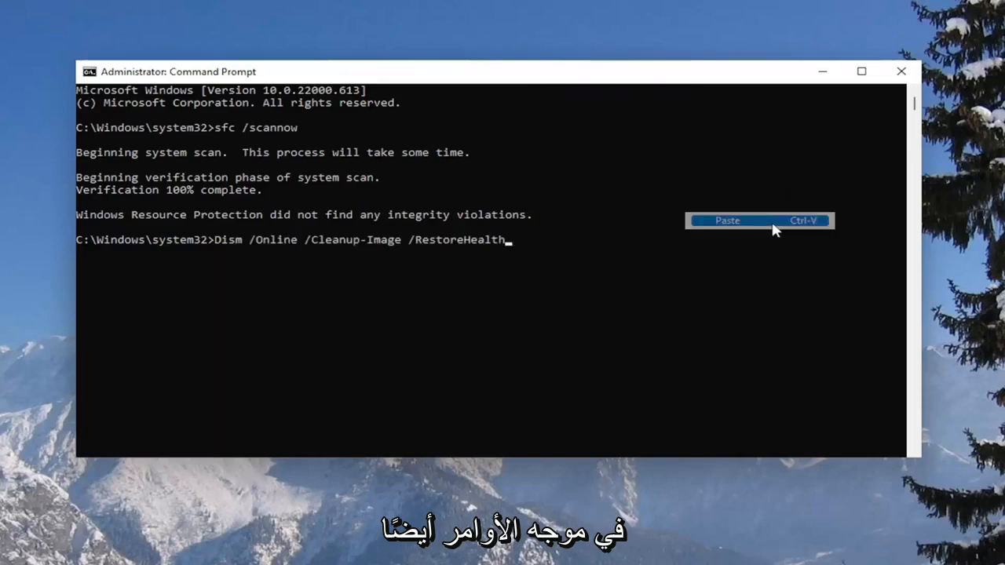
- Run Dism /Online /Cleanup-Image /RestoreHealth to successful completion and close Command Prompt
key(enter)
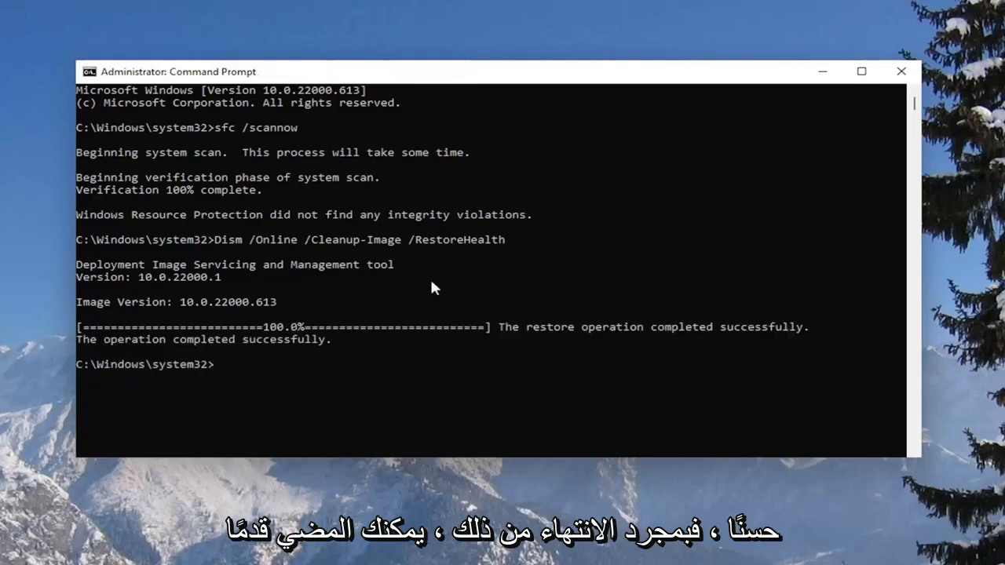
click(901, 72)
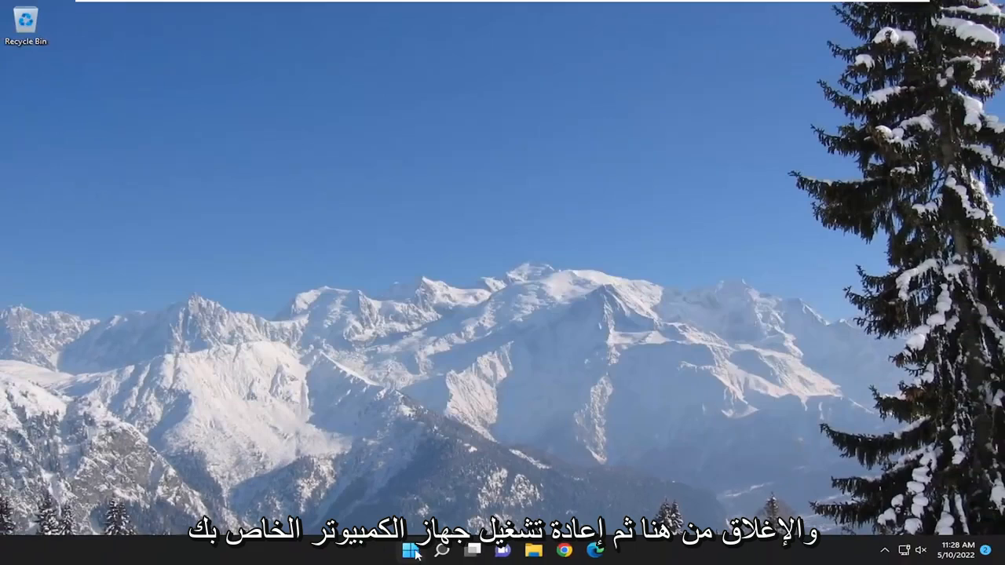